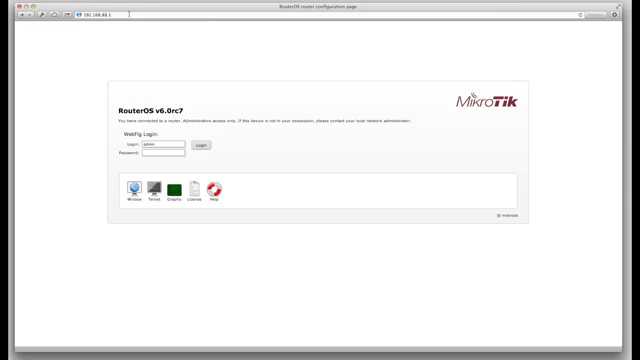
# Log in as admin and check System for software updates, showing version 6.0rc7.
pyautogui.click(198, 150)
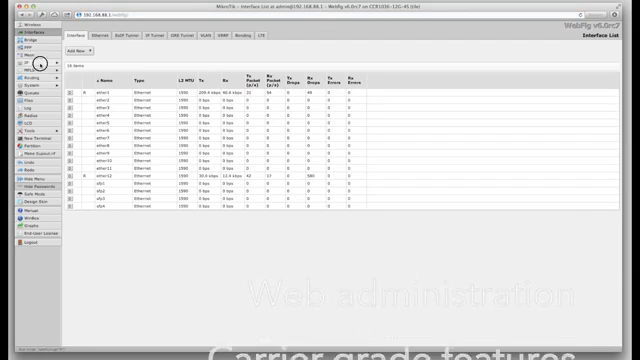
pyautogui.click(18, 100)
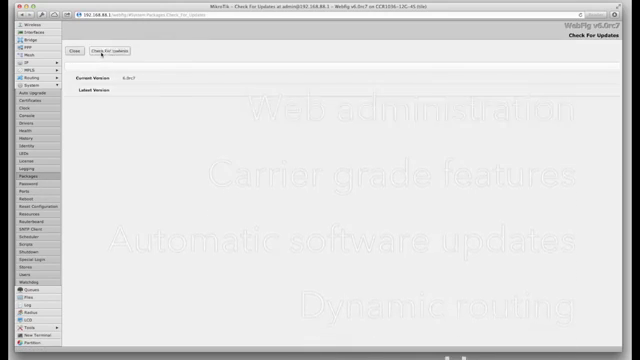
pyautogui.click(111, 49)
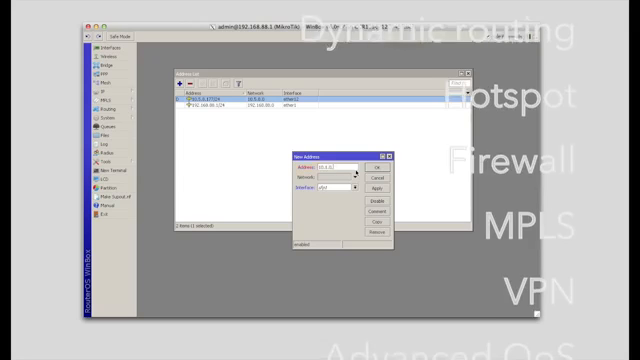
# Confirm the new 10.1.0.1/24 address on interface sfp1 with OK.
pyautogui.click(379, 164)
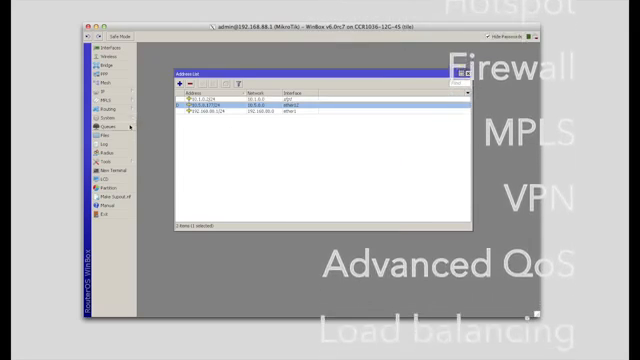